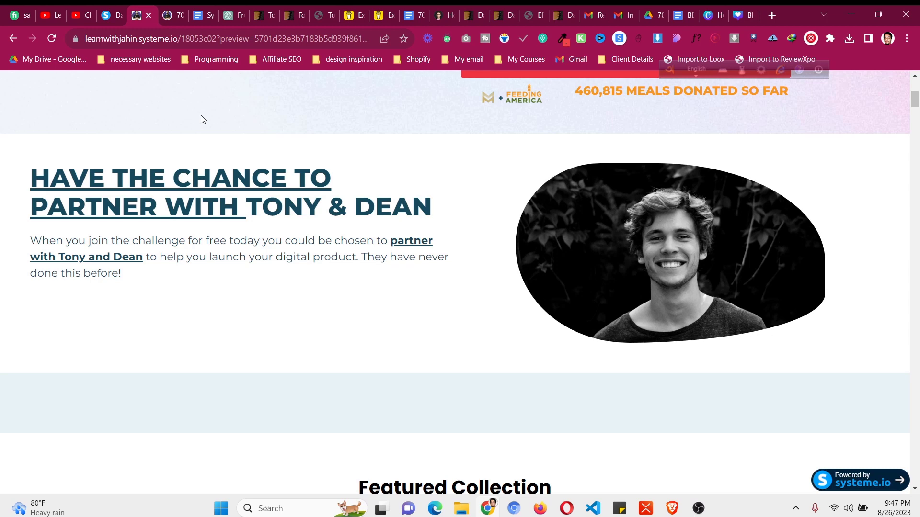
- Review the $15 listing of 70+ premade Systeme.io sections with four bonus funnels
left_click(171, 15)
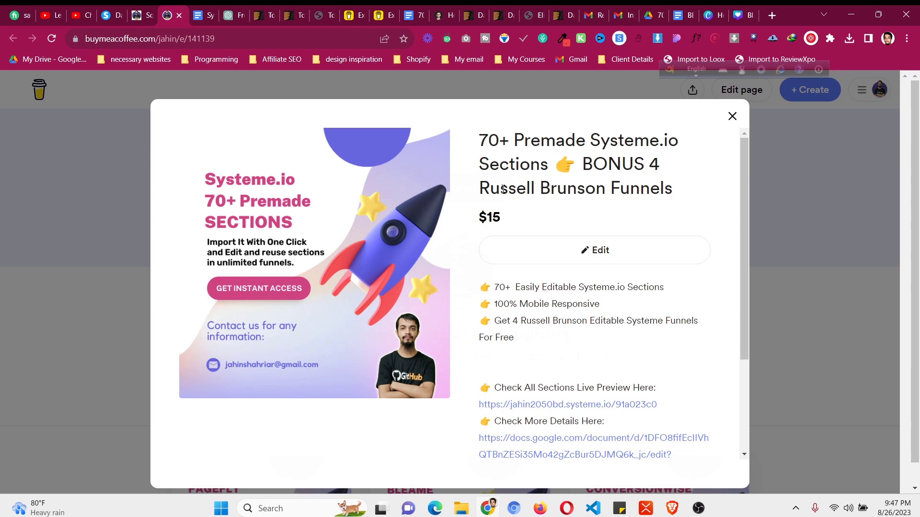
scroll("down", 3)
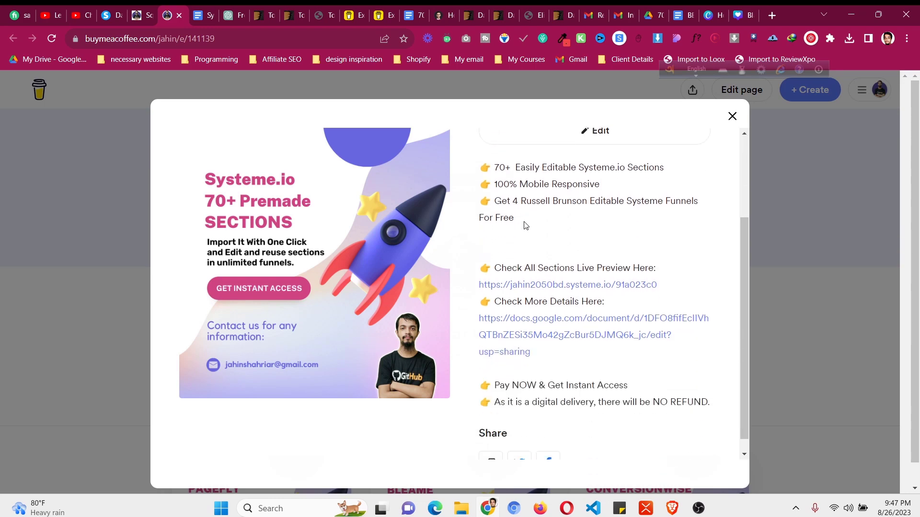
scroll("up", 3)
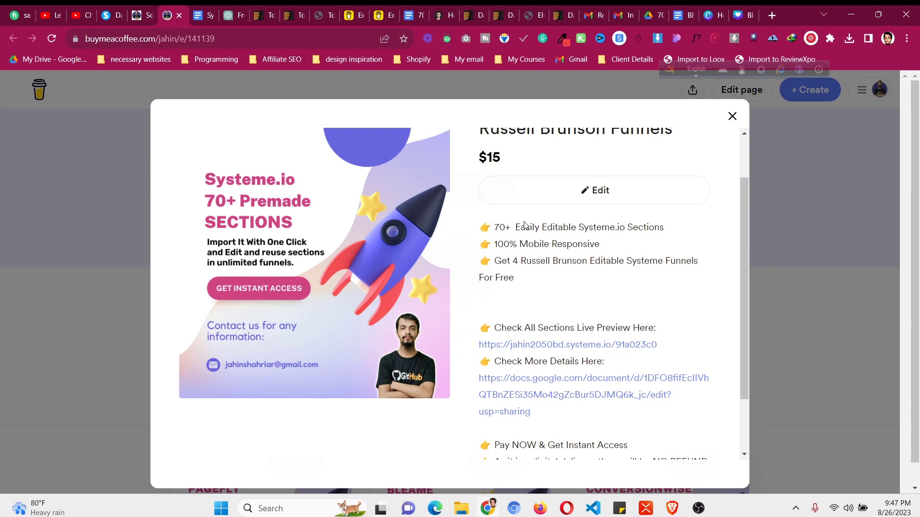
scroll("up", 3)
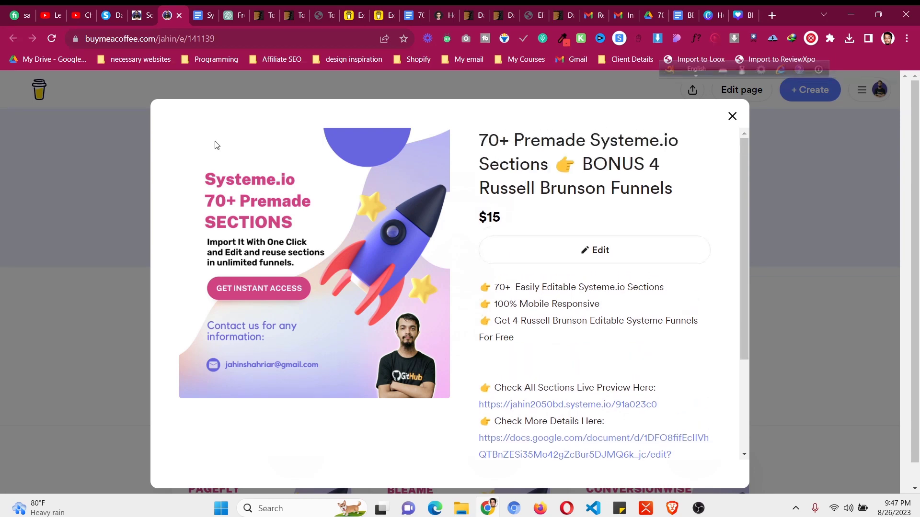
mouse_move(111, 14)
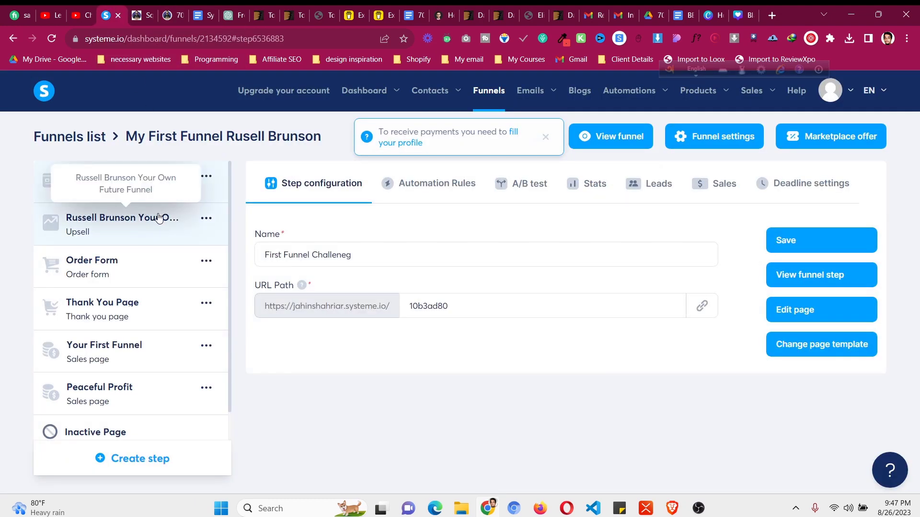
- Open the First Funnel Challeneg squeeze page step for editing
left_click(116, 182)
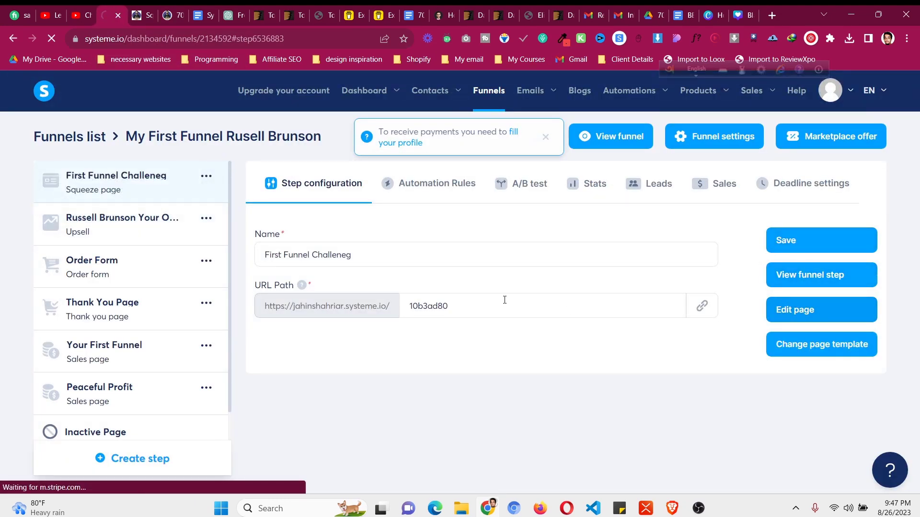
left_click(820, 309)
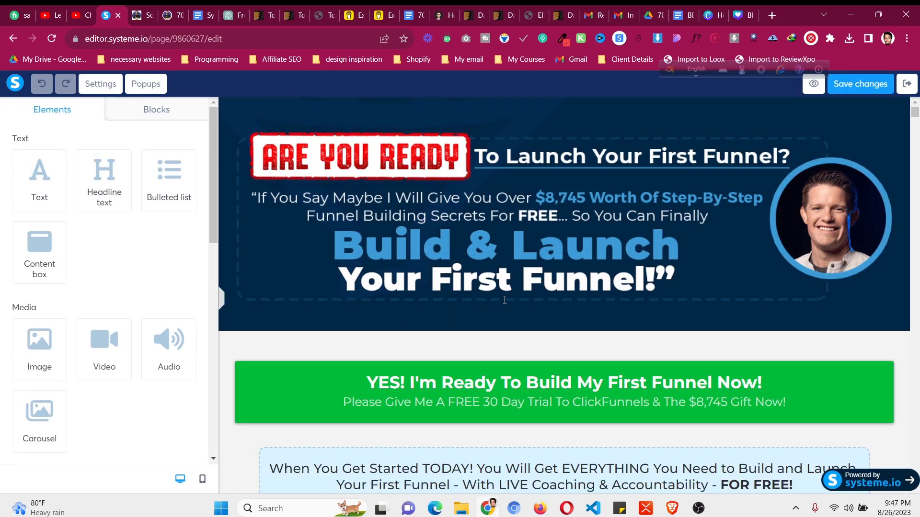
- Place a 2-columns row under the hero with the 'When You Get Started TODAY' text in its left column
scroll("down", 3)
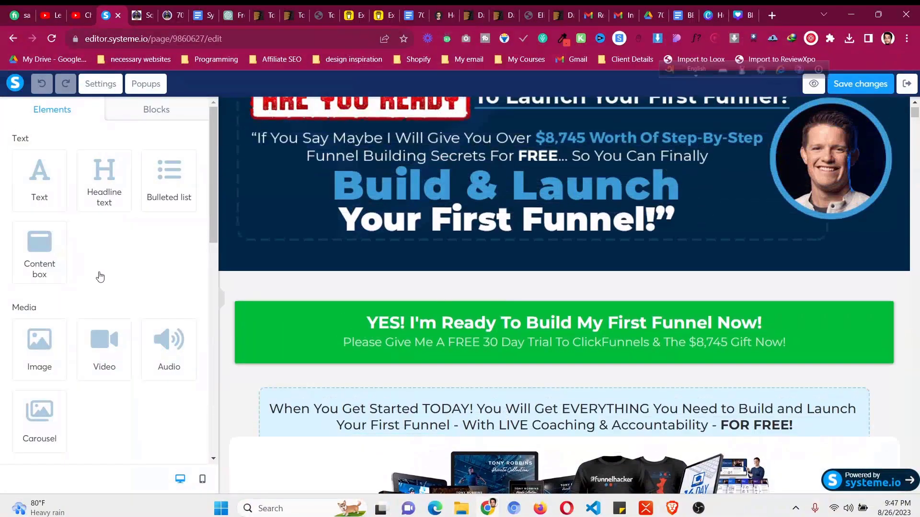
scroll("down", 3)
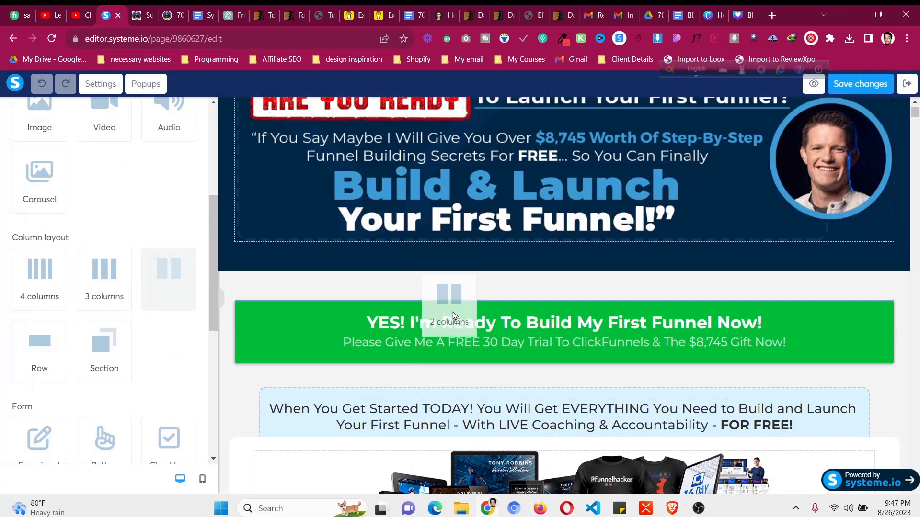
mouse_move(508, 292)
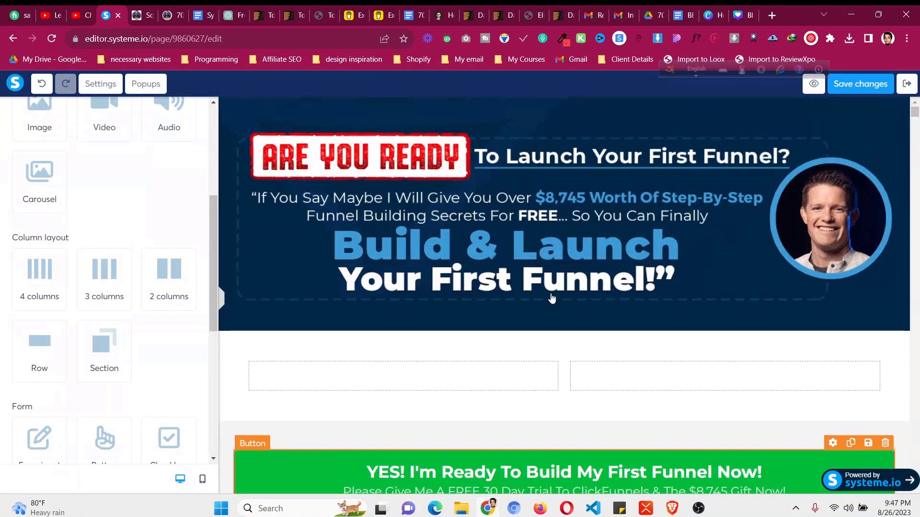
scroll("down", 3)
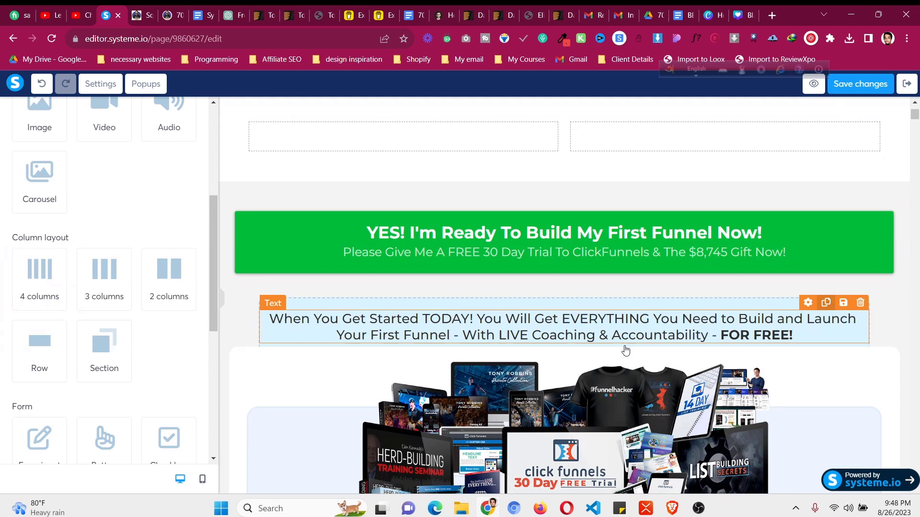
left_click(825, 303)
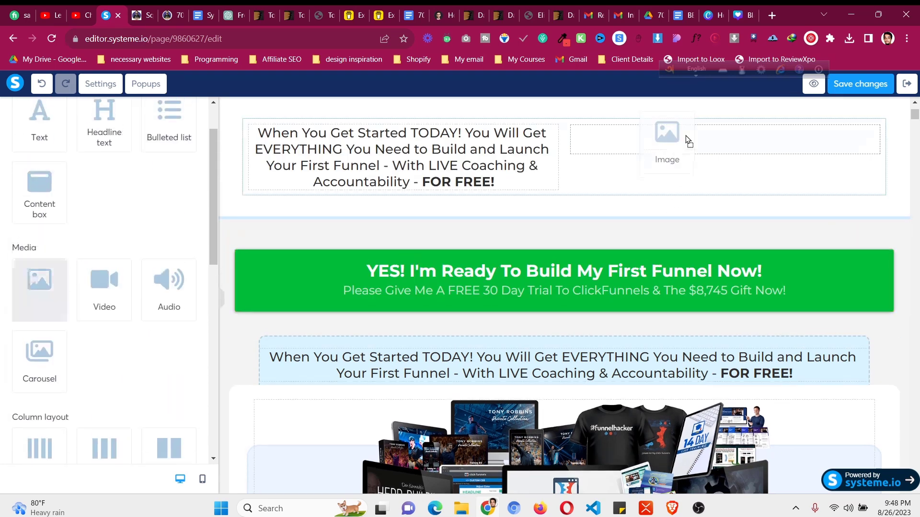
- Add an Image element to the right column and start a picture upload for it
left_click(666, 139)
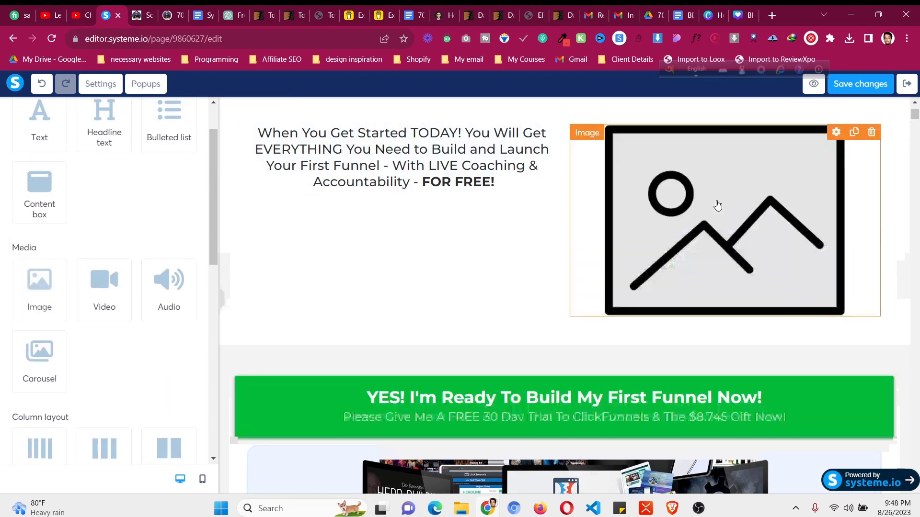
scroll("down", 3)
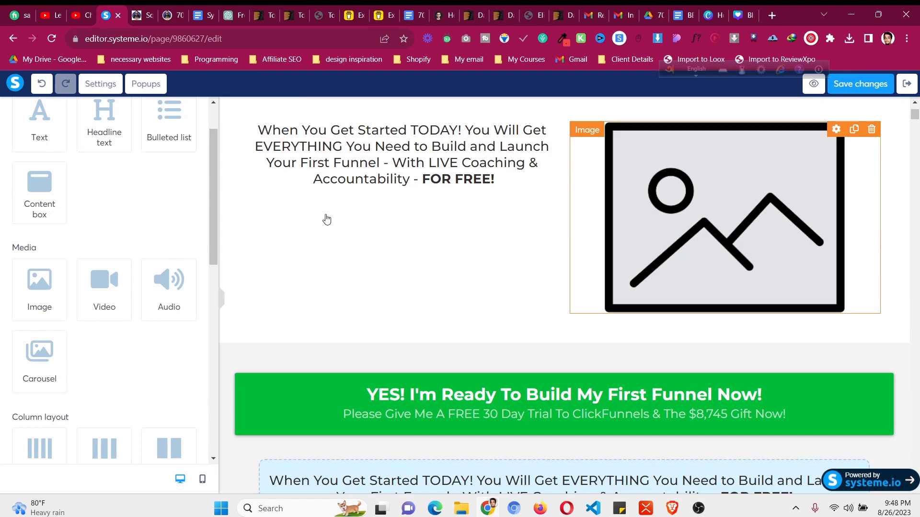
left_click(724, 217)
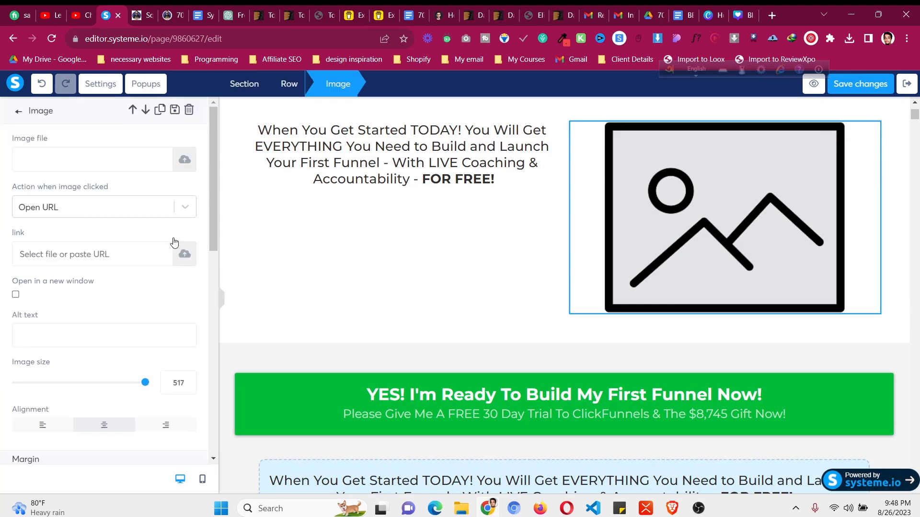
left_click(184, 160)
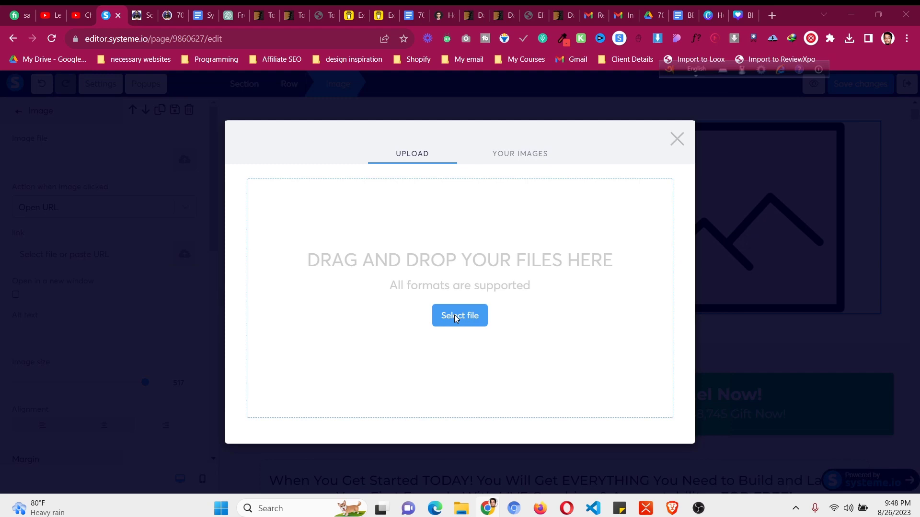
- Upload the download (9).png portrait photo and insert it into the image
left_click(458, 316)
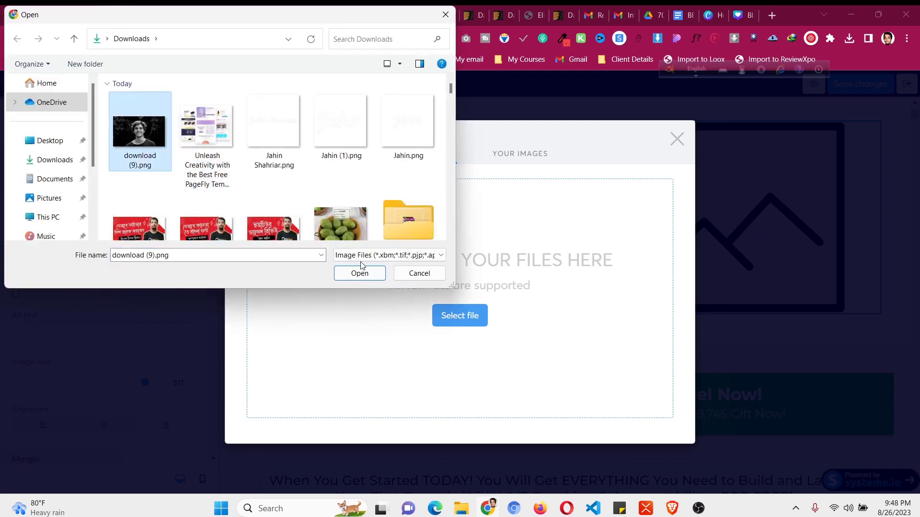
left_click(360, 273)
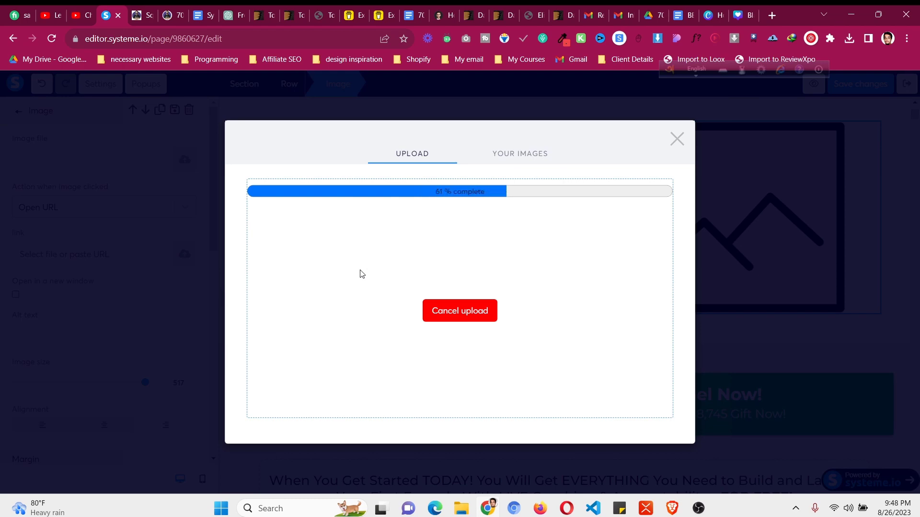
left_click(459, 310)
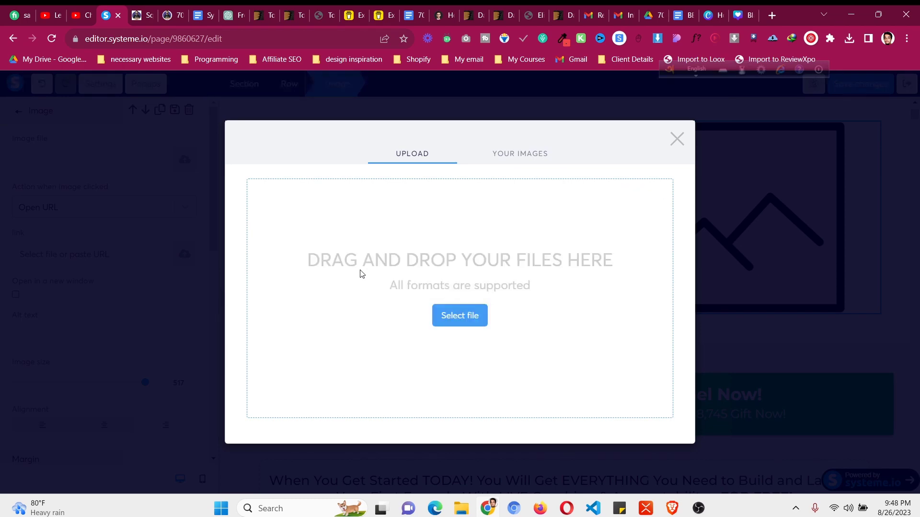
left_click(518, 153)
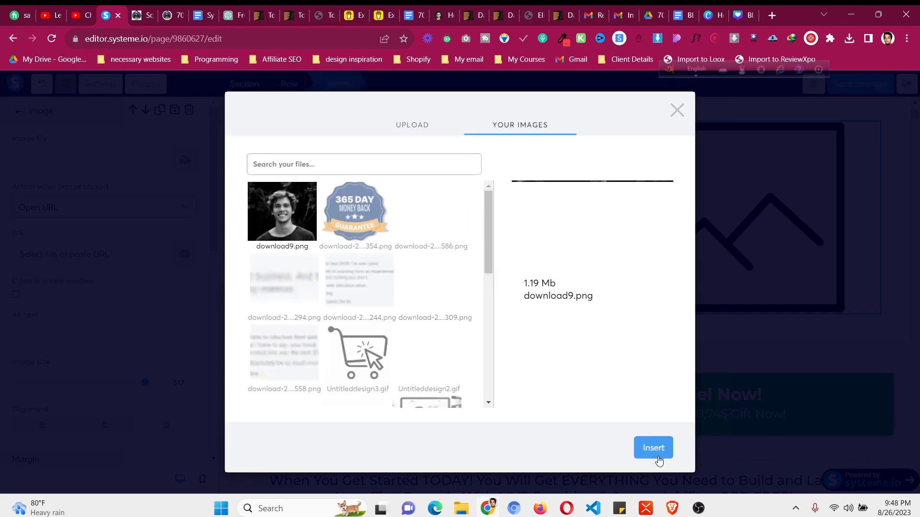
left_click(652, 448)
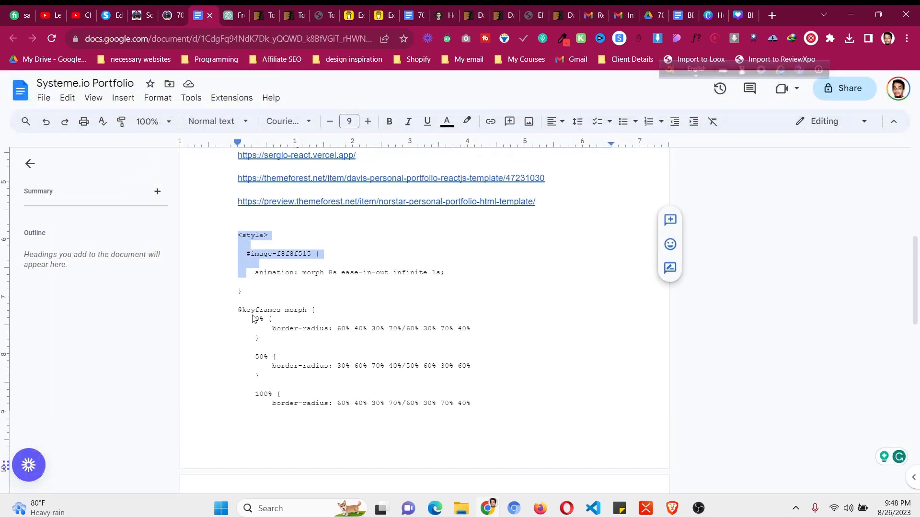
- Copy the selected morph animation <style> block from the portfolio notes
scroll("down", 3)
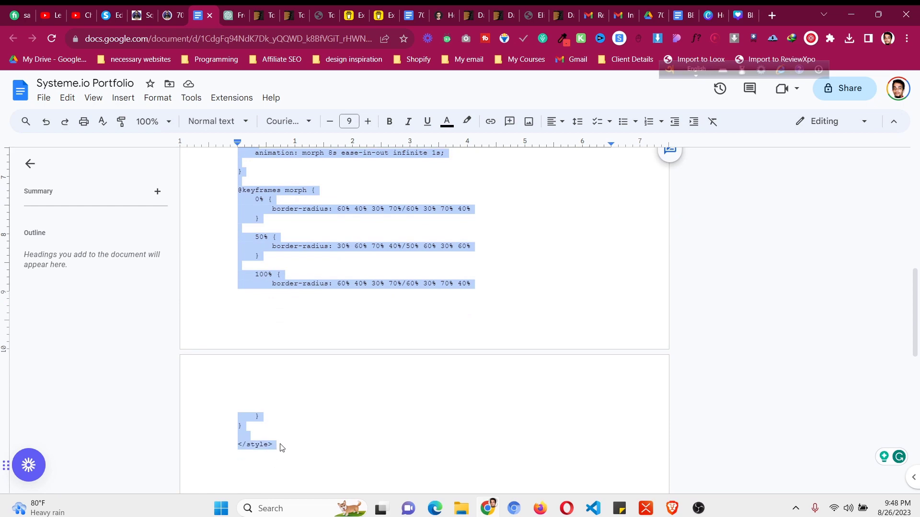
right_click(281, 448)
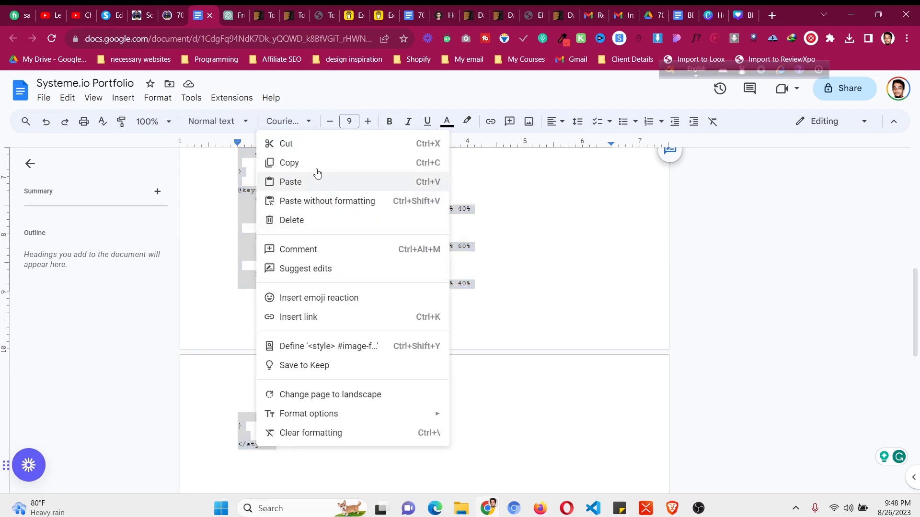
left_click(141, 14)
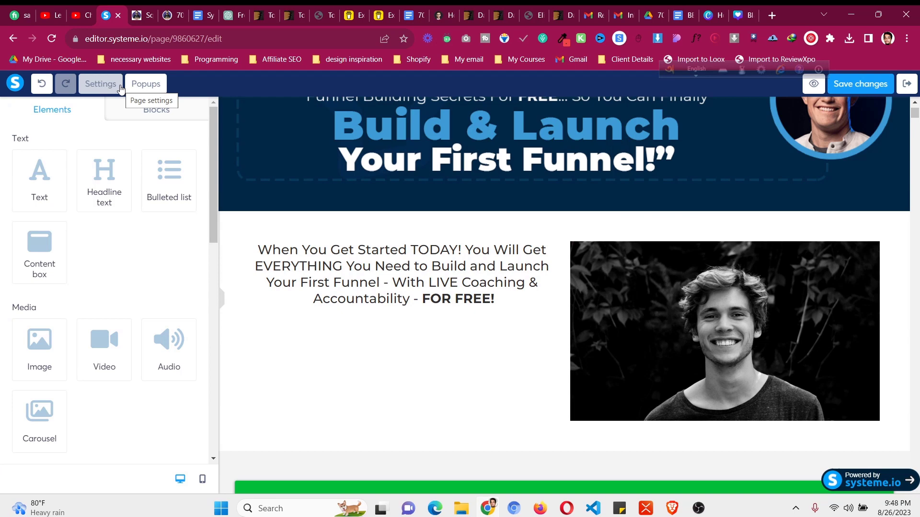
- Bring up the page-wide Settings panel in the funnel page editor
left_click(151, 101)
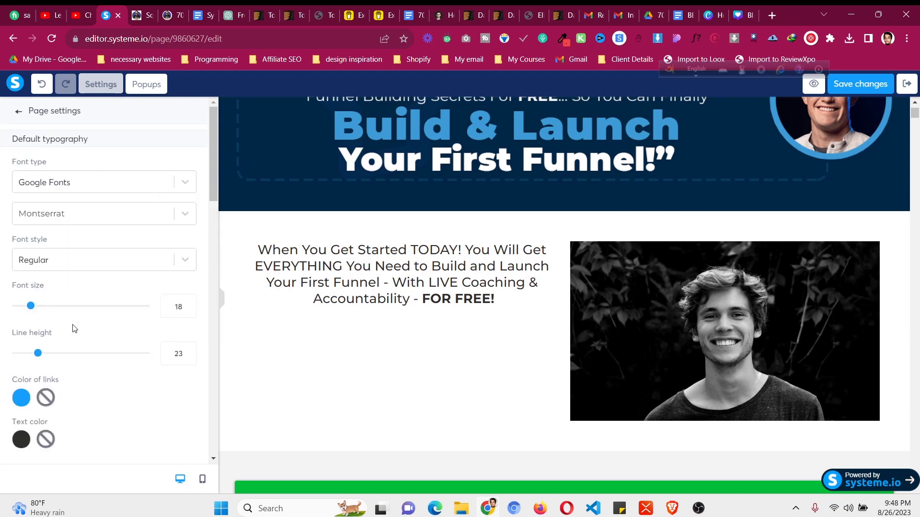
scroll("down", 3)
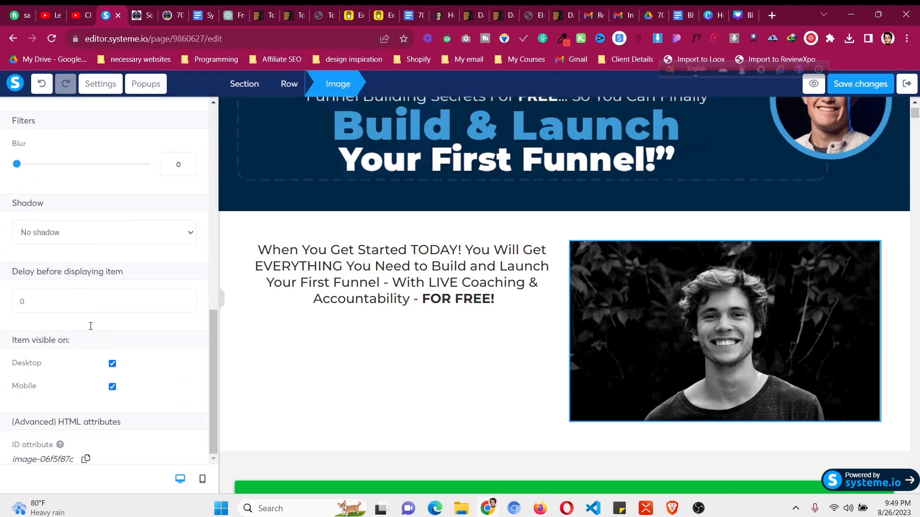
- Copy the portrait image's ID attribute image-06f5f87c from Advanced HTML attributes
right_click(42, 459)
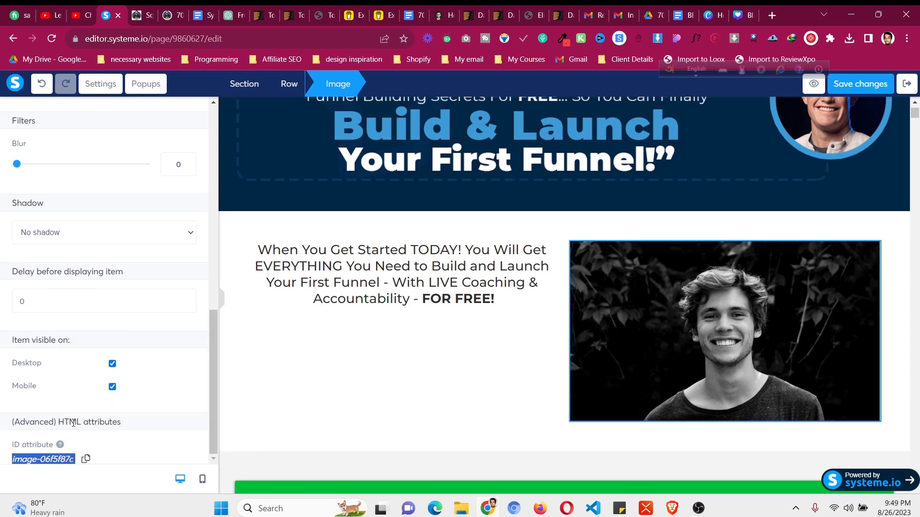
mouse_move(75, 438)
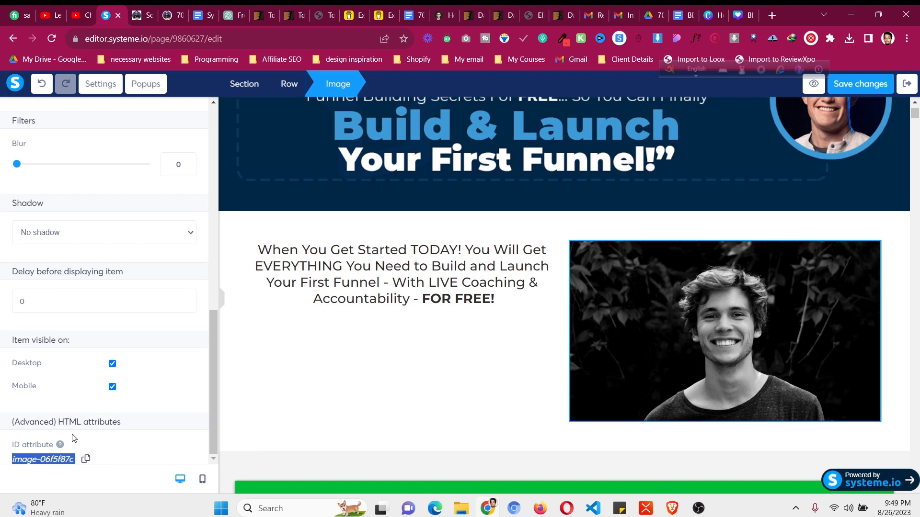
mouse_move(768, 367)
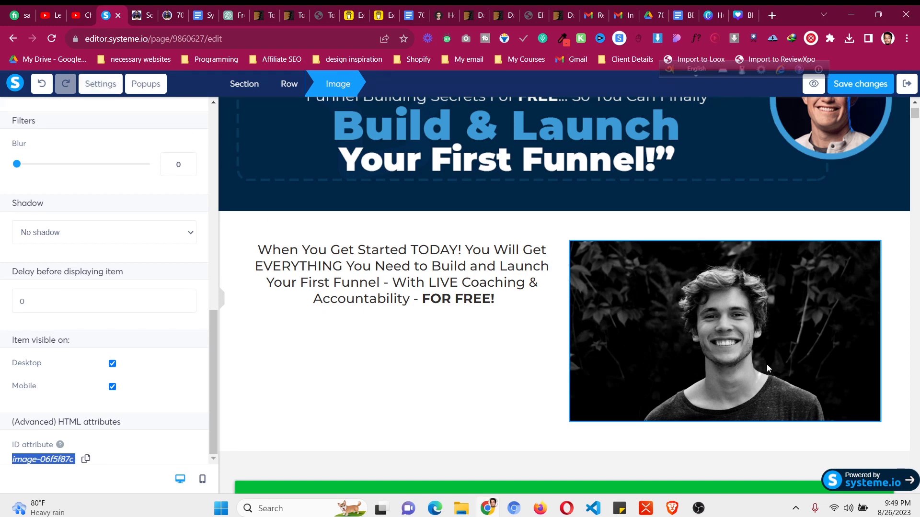
mouse_move(98, 108)
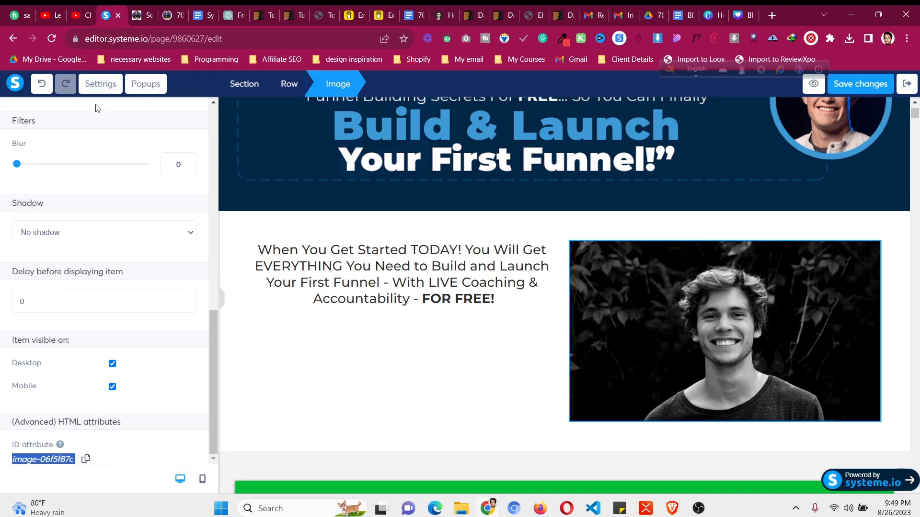
mouse_move(100, 83)
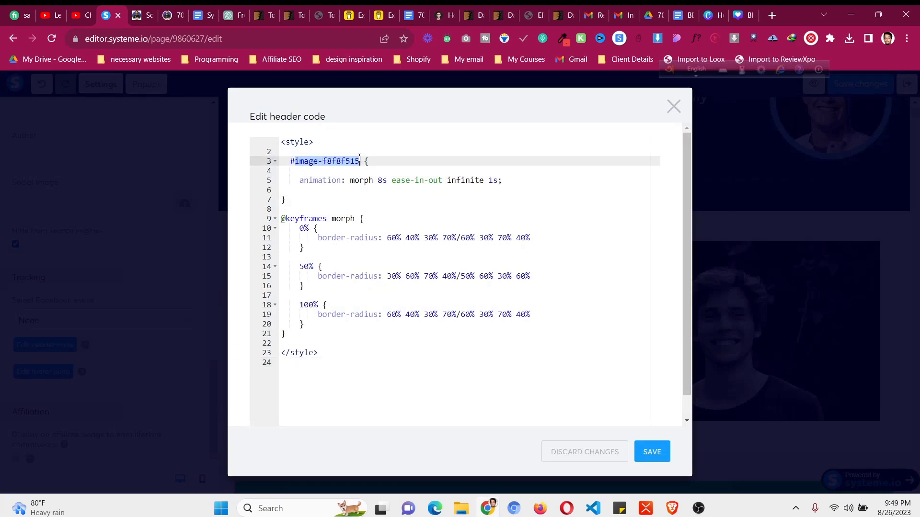
- Replace the old image ID in the header style selector with image-06f5f87c
key("Backspace")
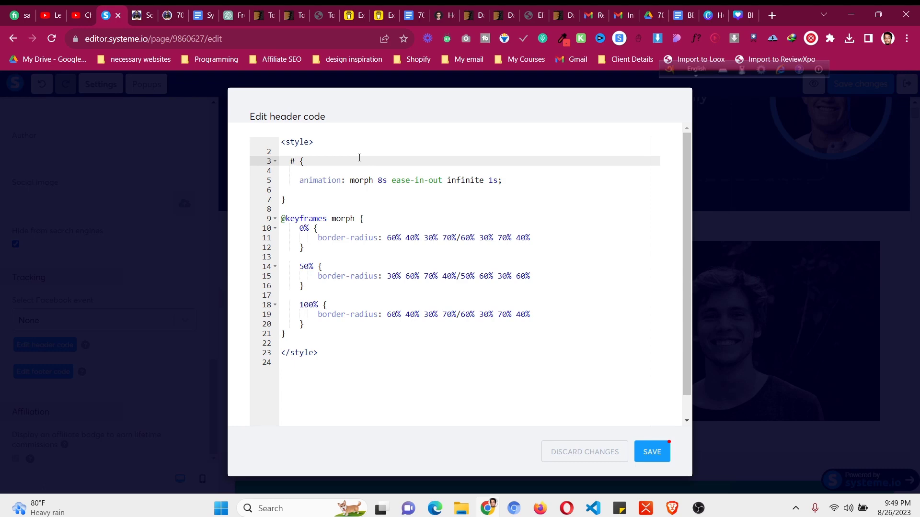
type("image-06f5f87c")
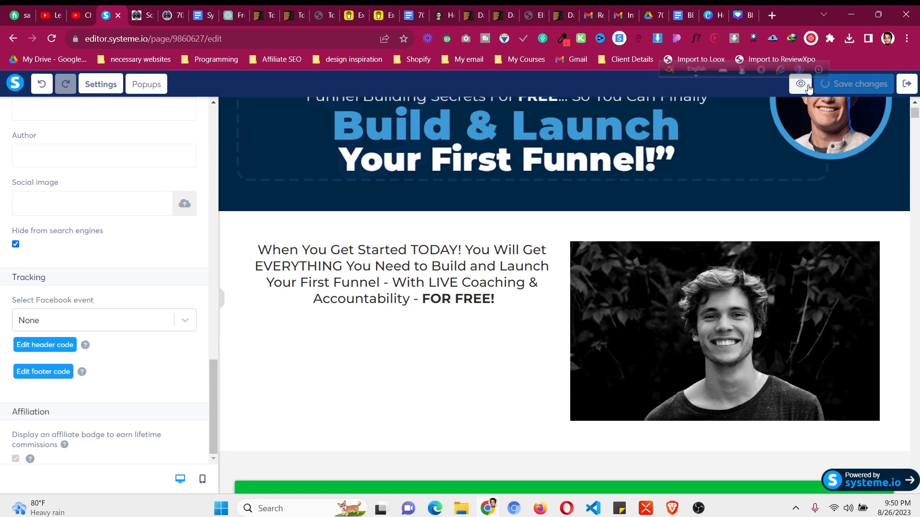
mouse_move(690, 318)
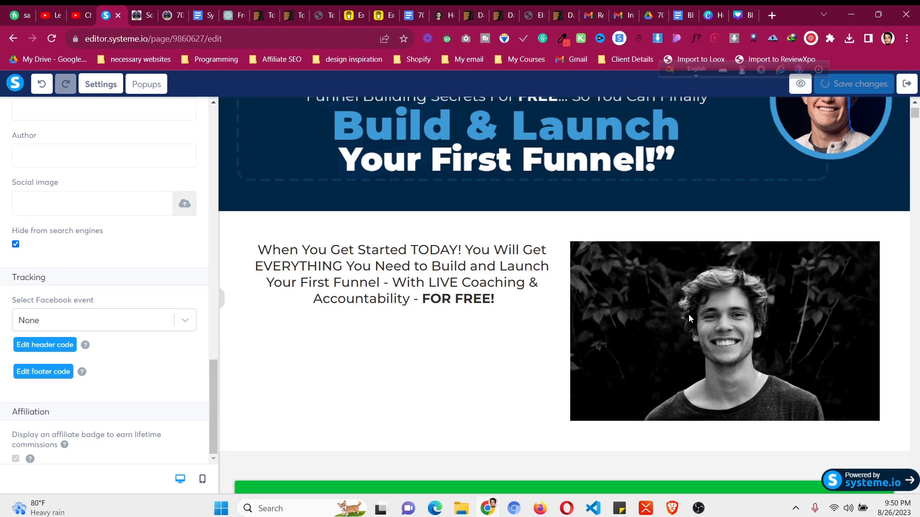
mouse_move(740, 226)
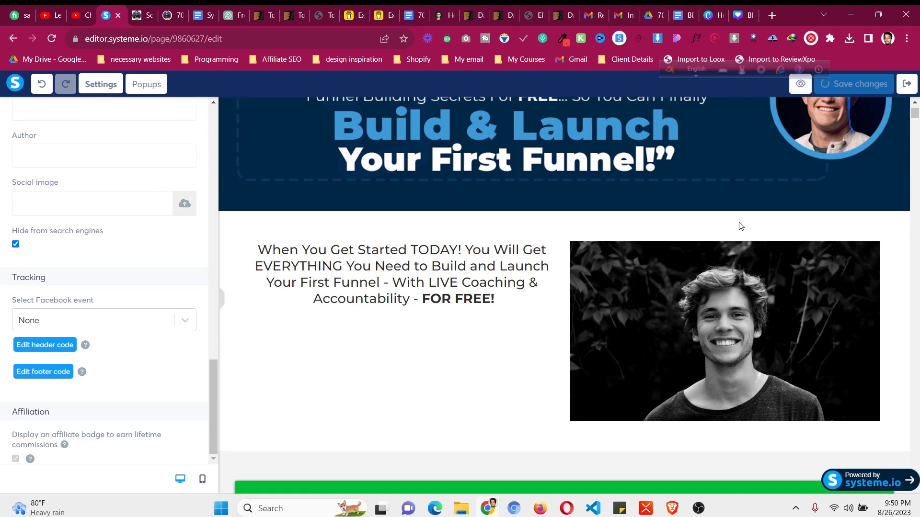
- Open a live preview of the saved squeeze page
left_click(799, 85)
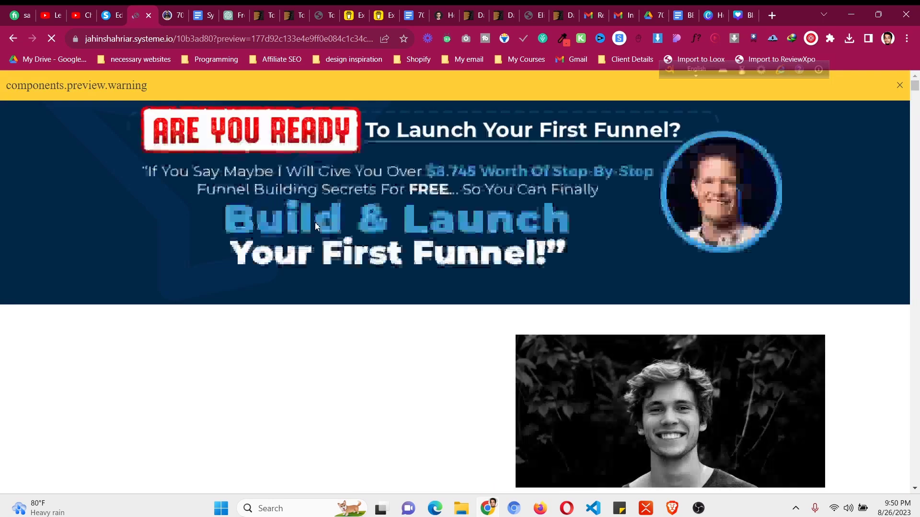
- Dismiss the opt-in popup and watch the portrait morph in its blob shape
scroll("down", 3)
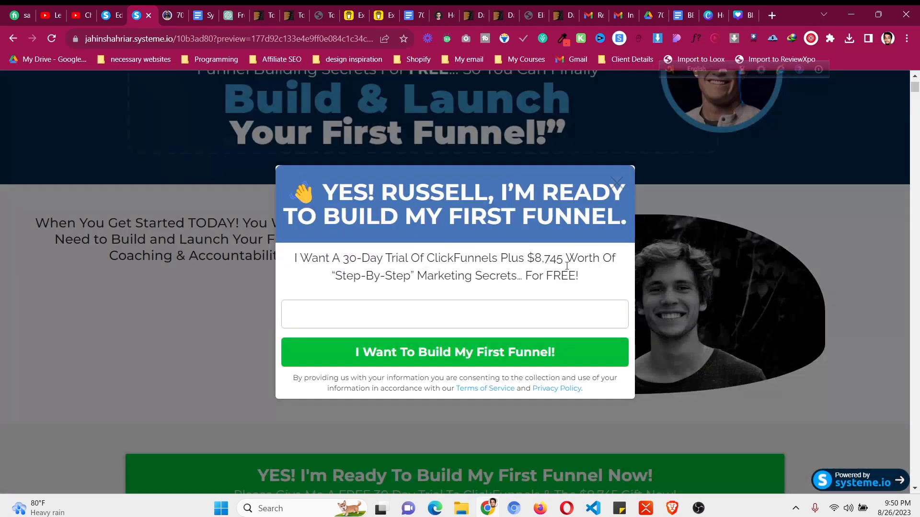
left_click(616, 180)
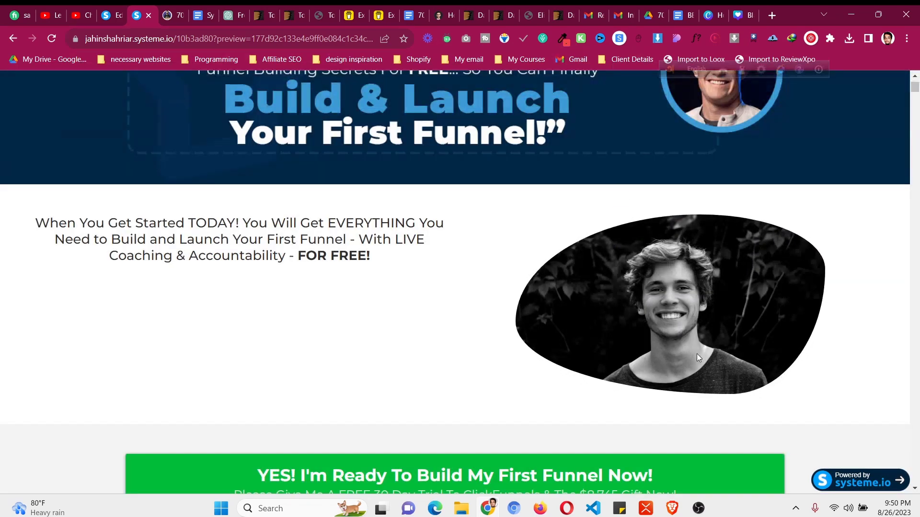
mouse_move(583, 223)
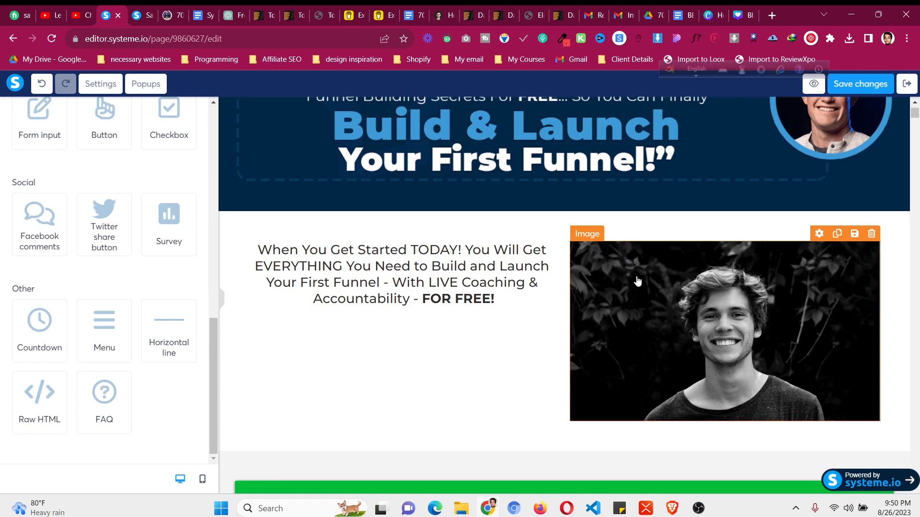
mouse_move(698, 508)
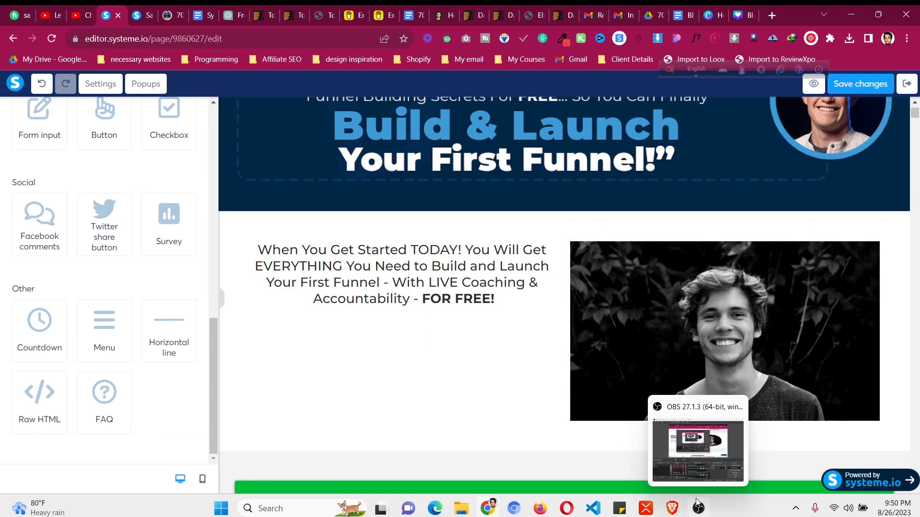